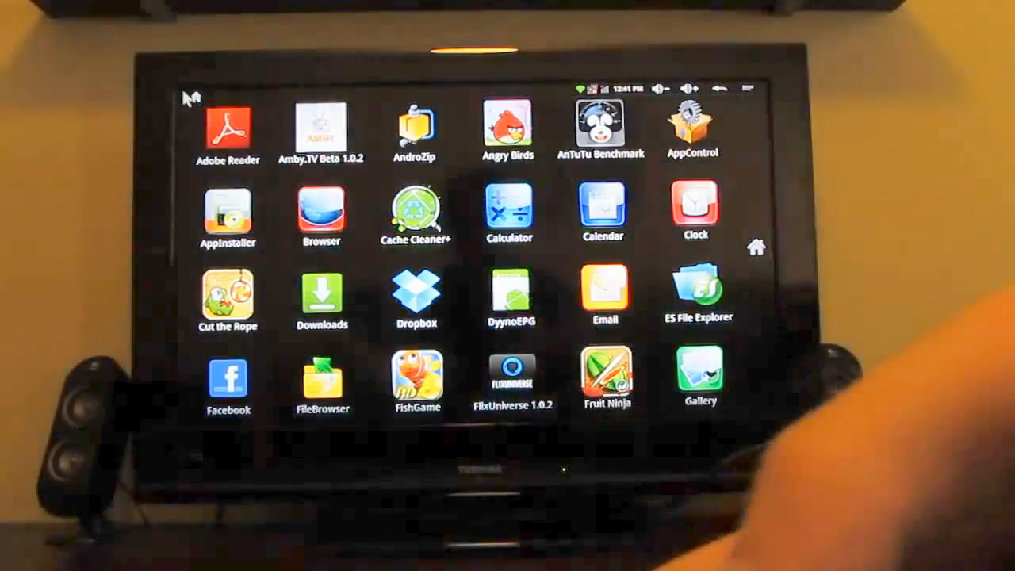
Step: Scroll through the app drawer icons and launch the Browser app onto a news site
scroll(down, 3)
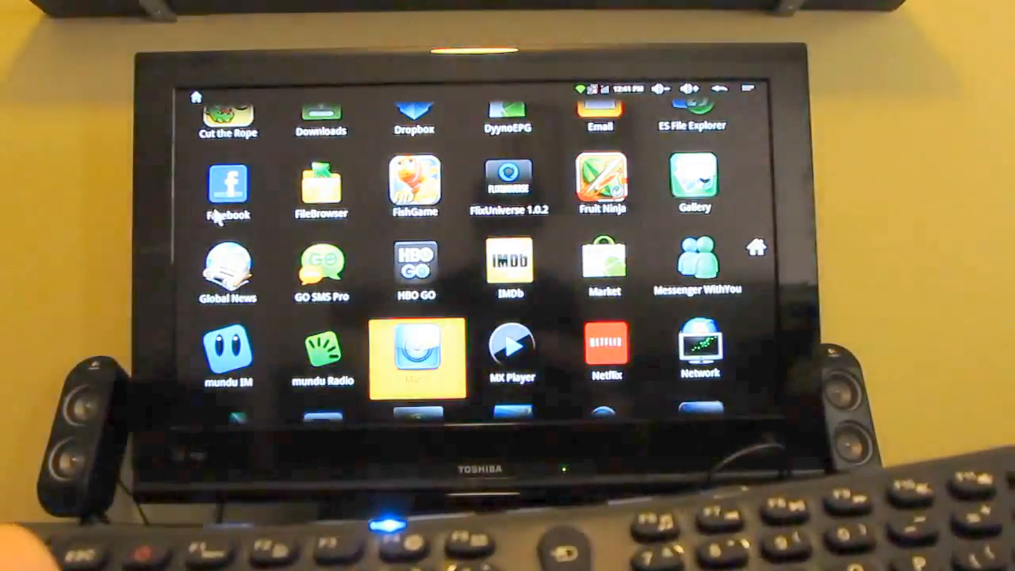
scroll(down, 3)
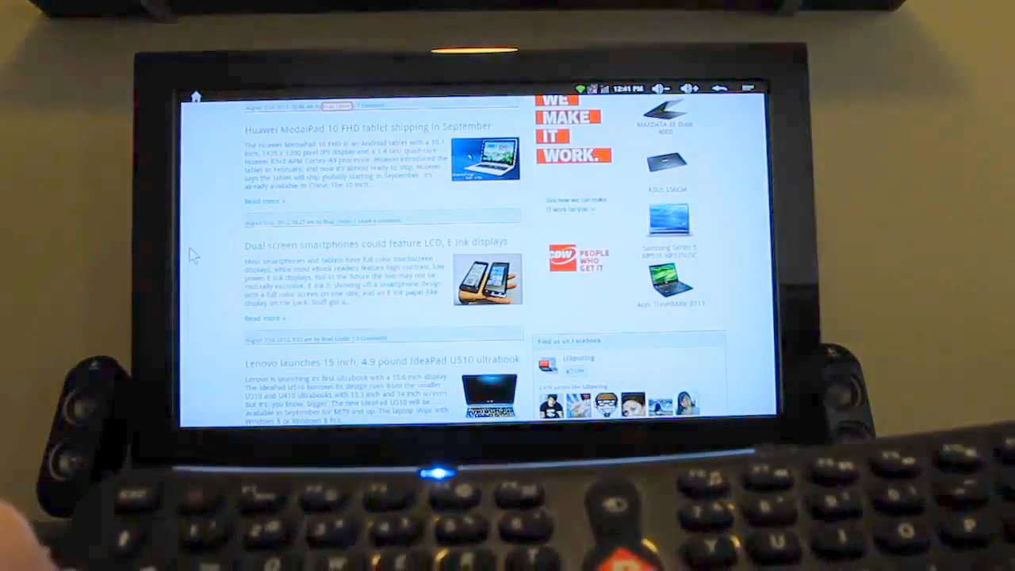
Step: Scroll the Liliputing front page to the 'GNOME edition of Ubuntu 12.10 coming in October' headline and open it
scroll(down, 3)
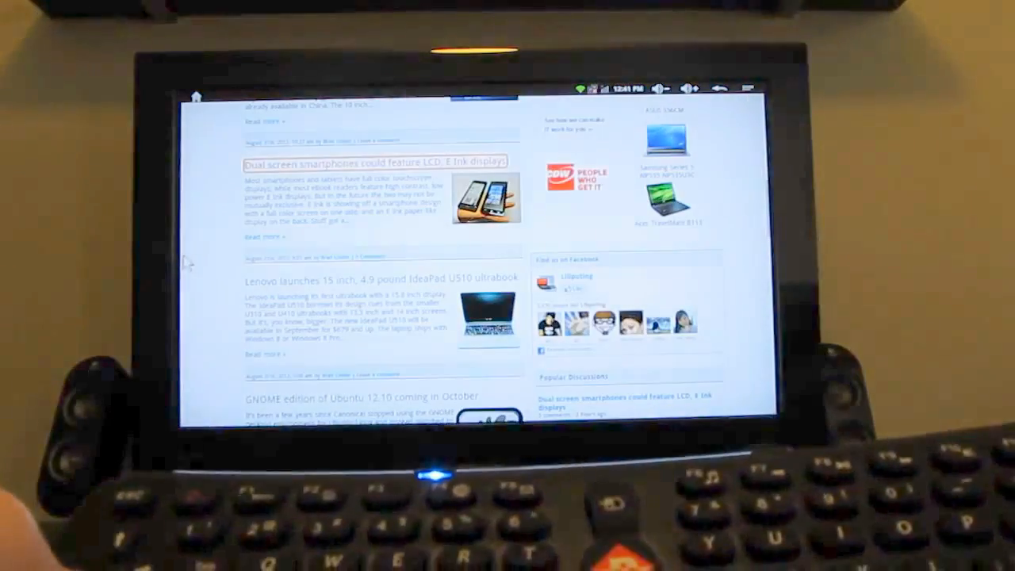
scroll(down, 3)
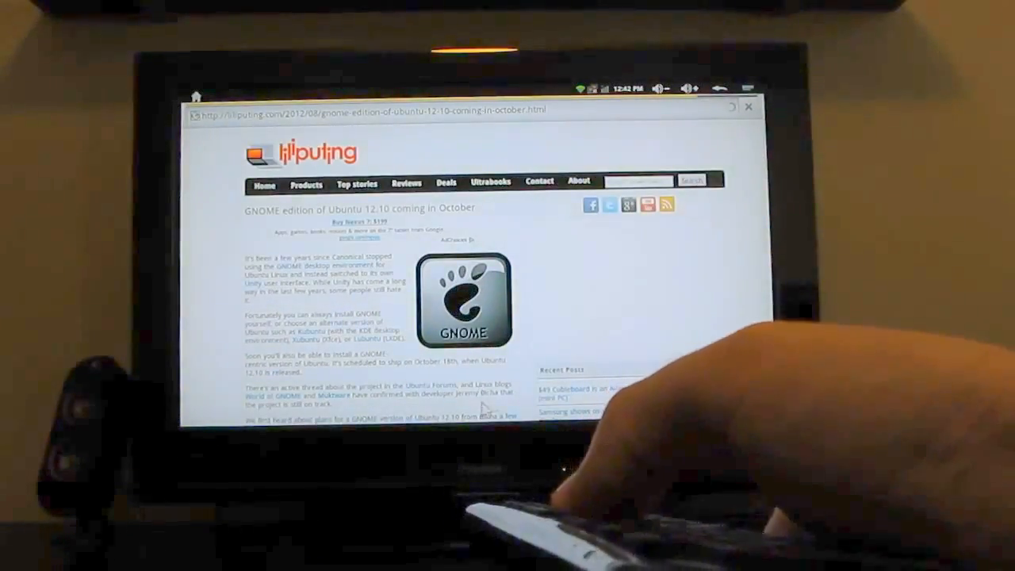
scroll(down, 3)
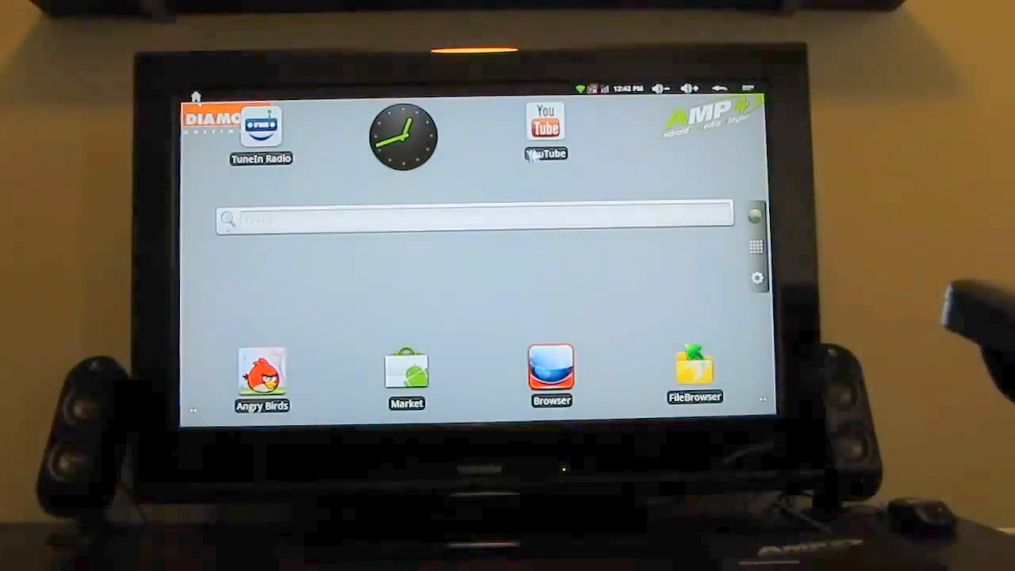
click(546, 125)
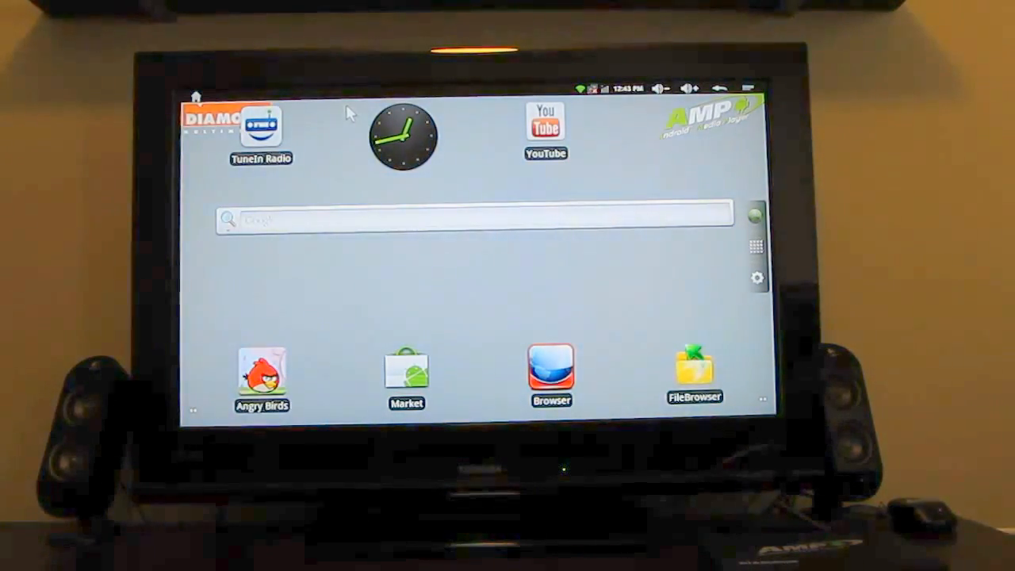
mouse_move(727, 250)
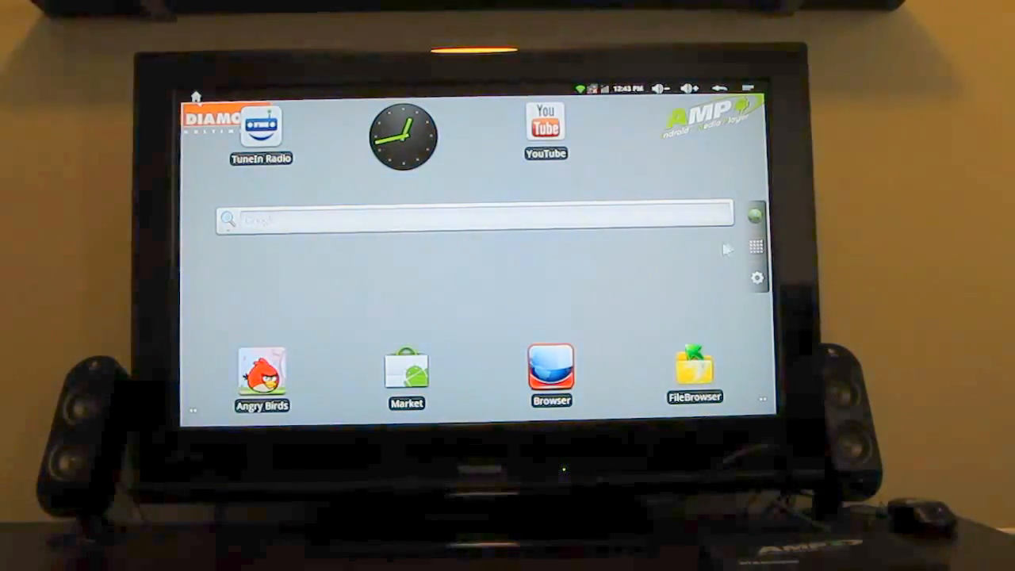
Step: Switch the video folder from icon view to a detailed list view
click(755, 247)
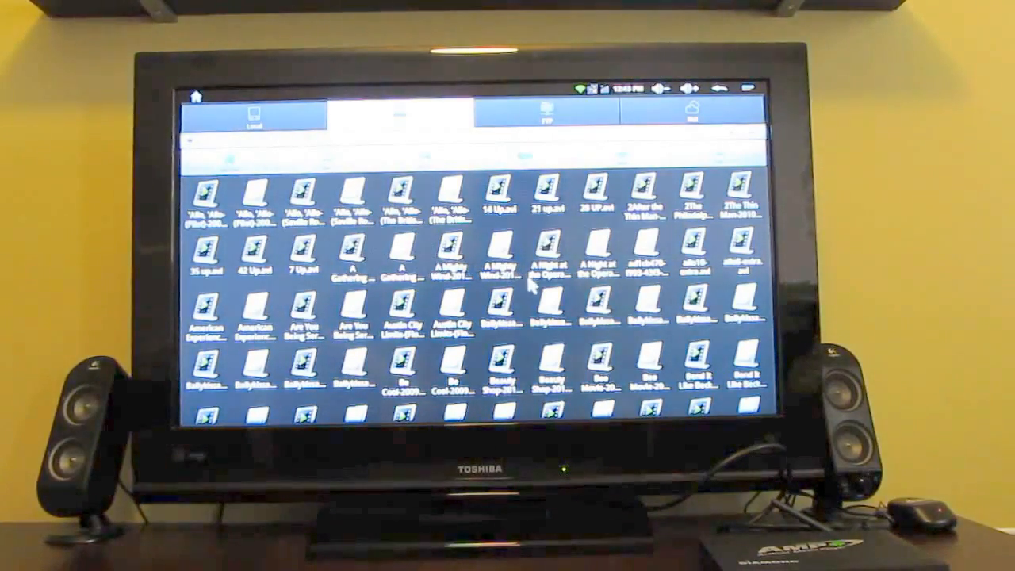
mouse_move(653, 405)
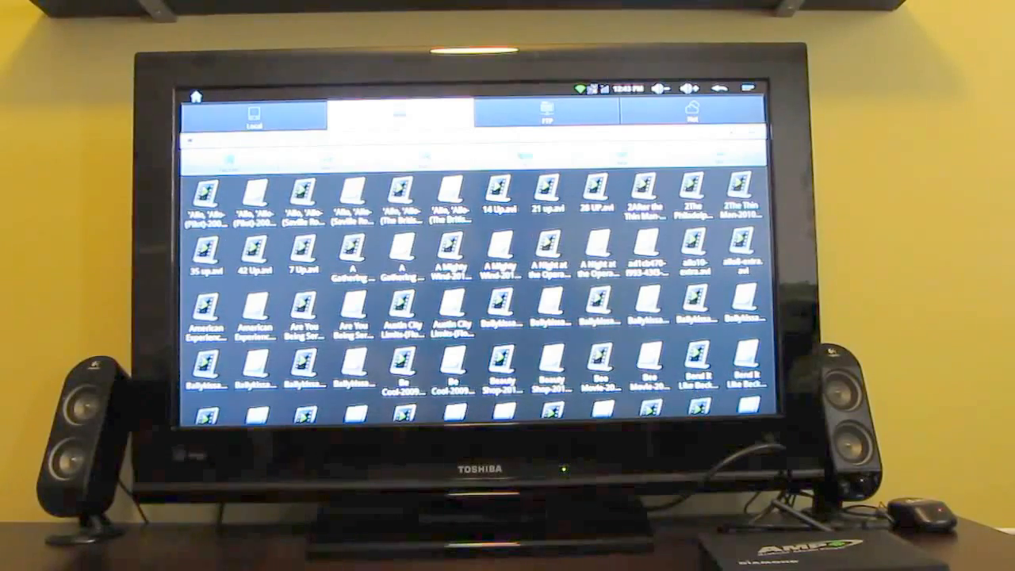
scroll(down, 3)
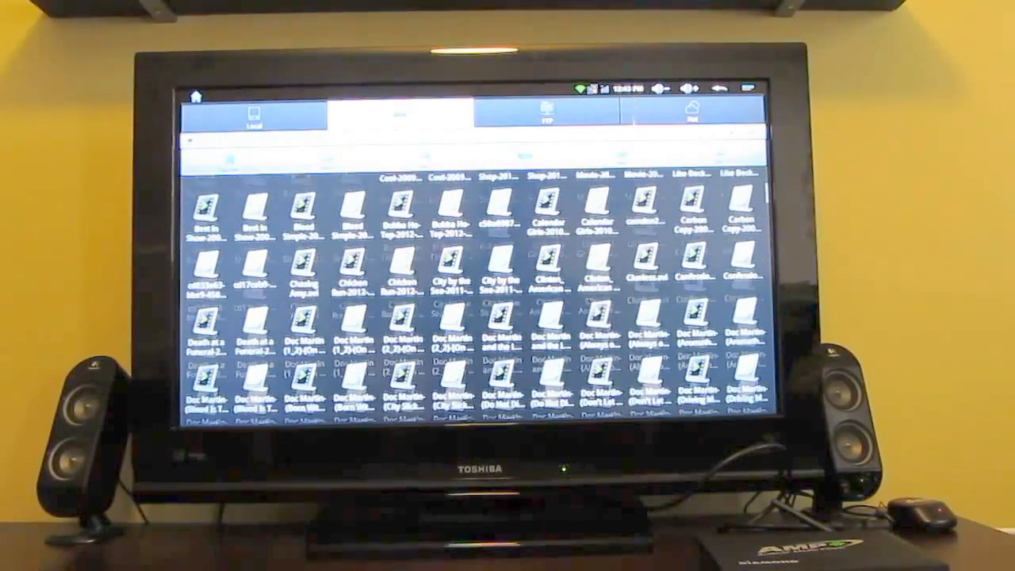
scroll(down, 3)
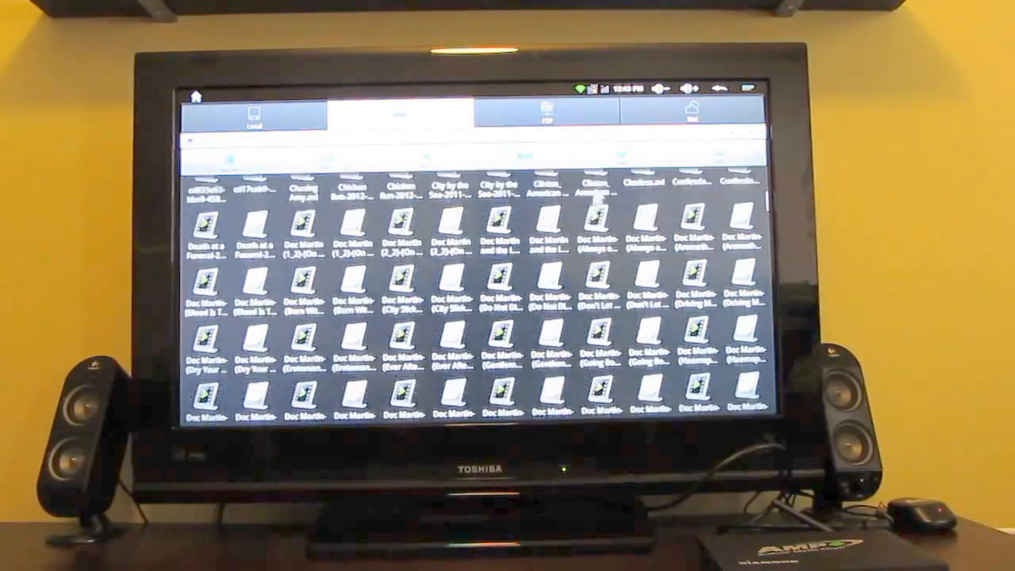
scroll(down, 3)
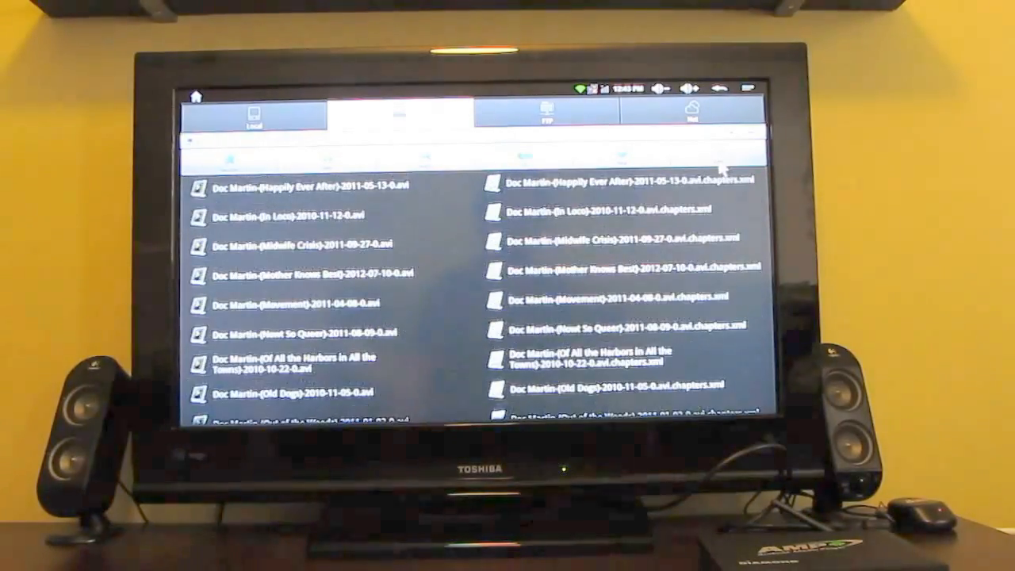
Step: Scroll down the alphabetical file list until the Grimm episode files are in view
scroll(down, 3)
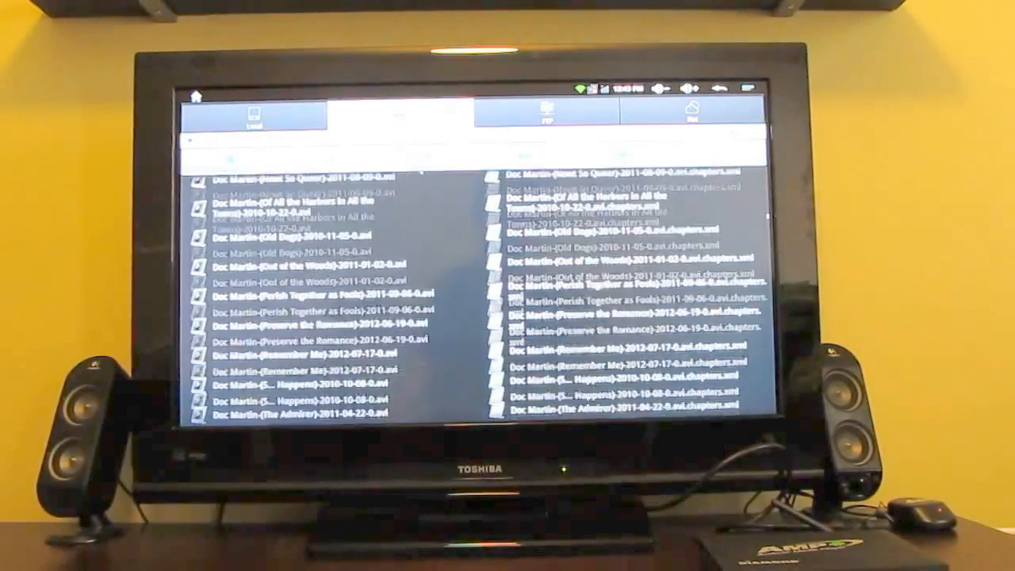
scroll(down, 3)
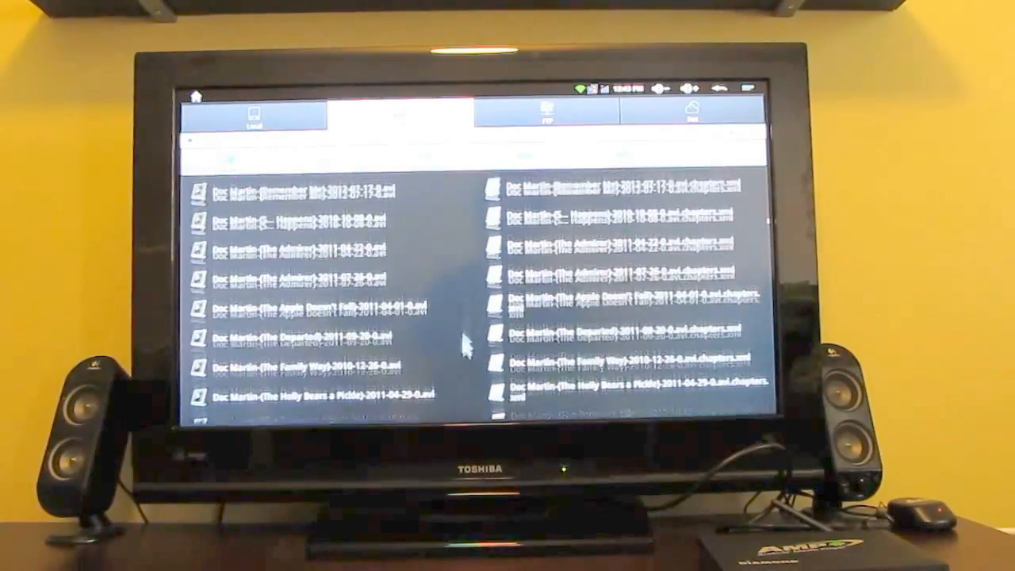
scroll(down, 3)
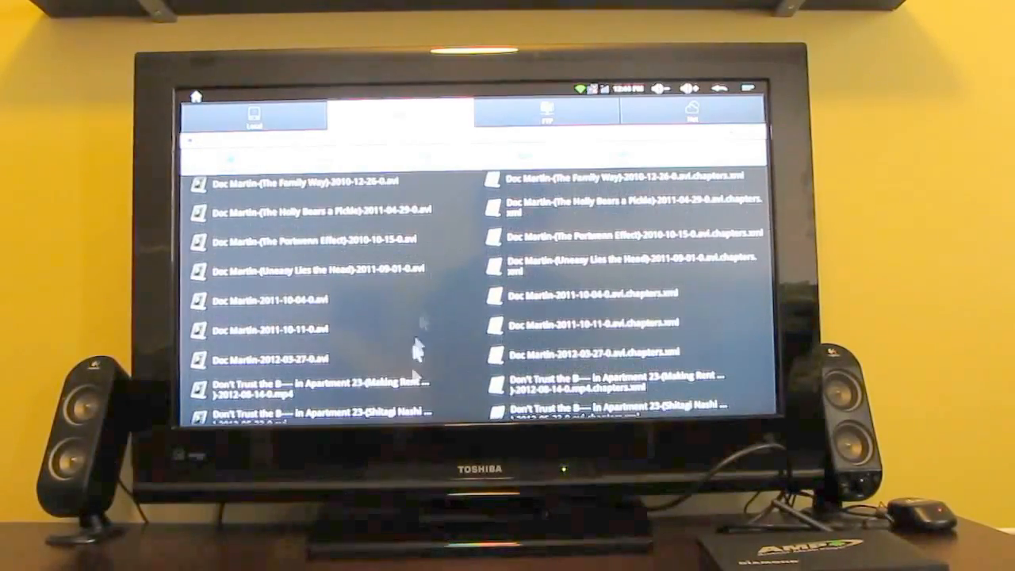
scroll(down, 3)
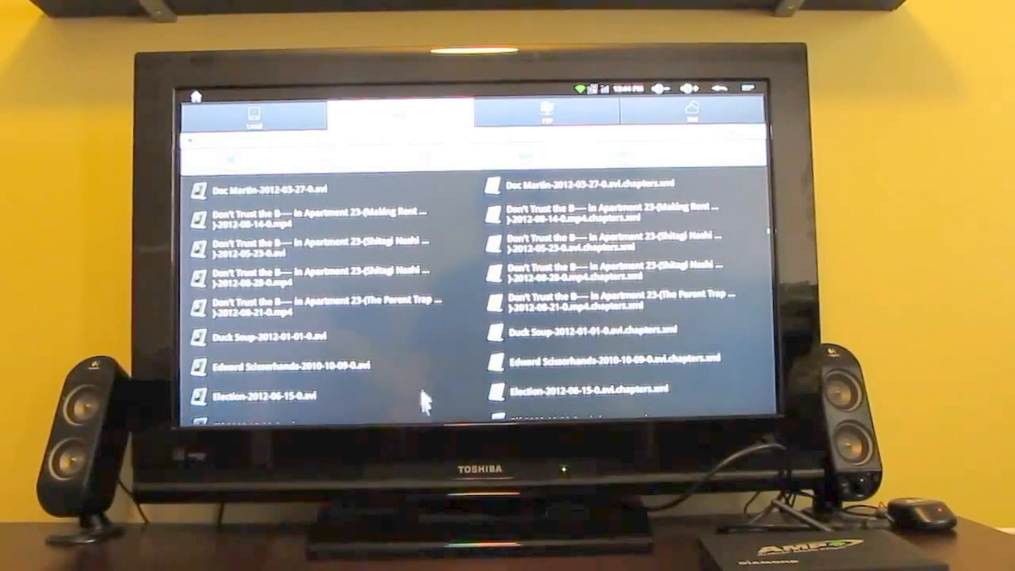
scroll(down, 3)
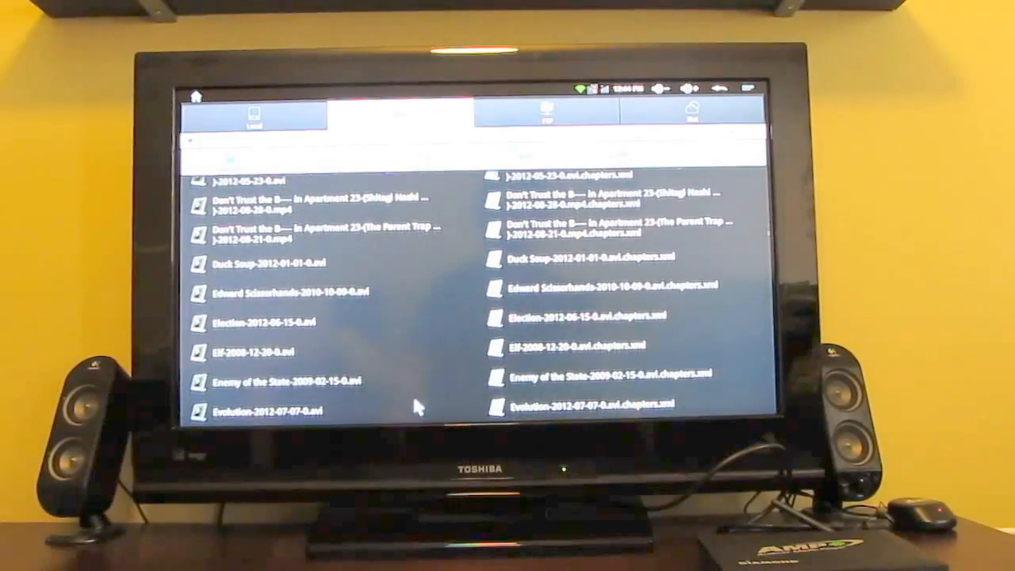
scroll(down, 3)
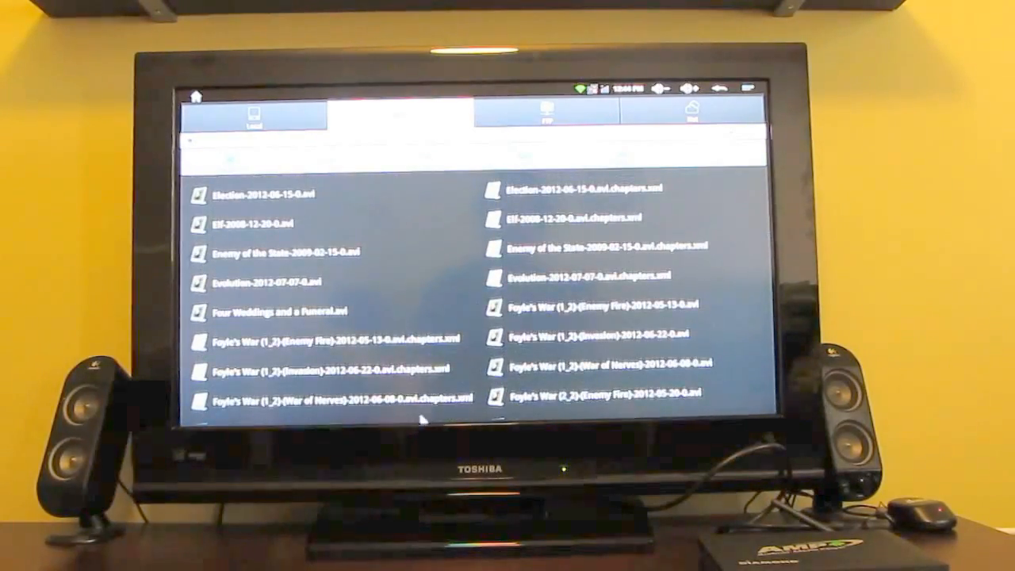
scroll(down, 3)
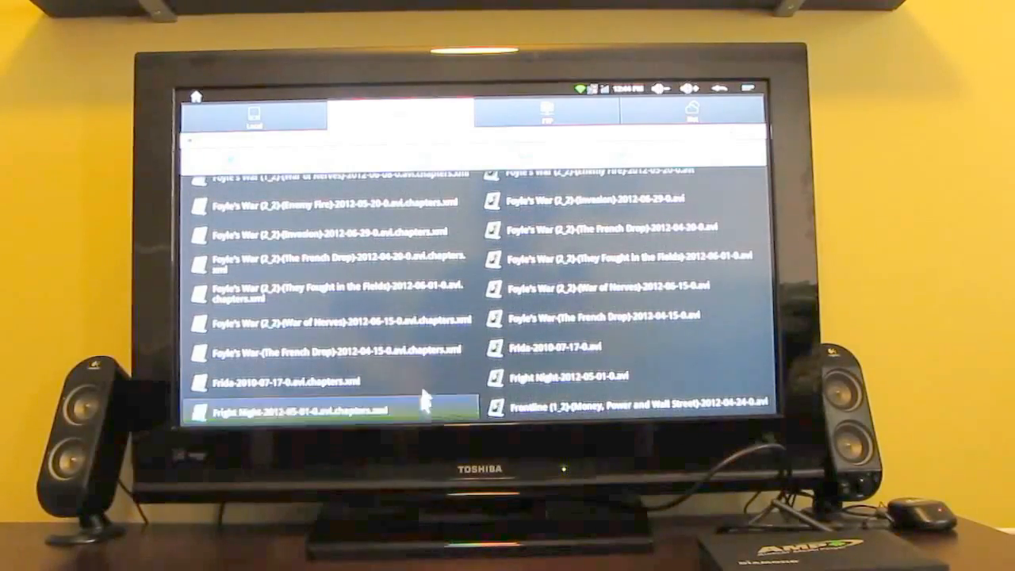
scroll(down, 3)
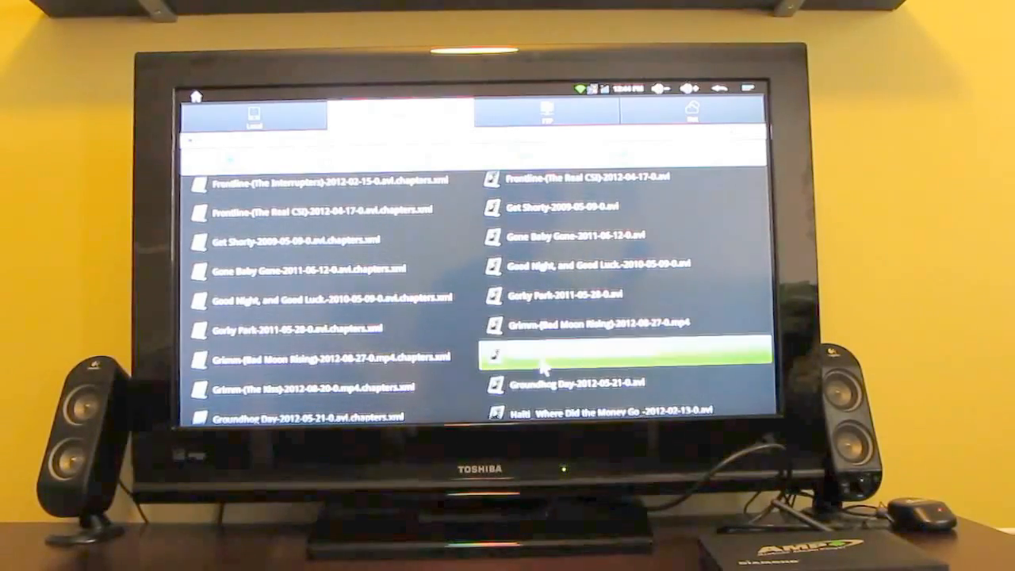
Step: Play the Grimm episode in MX Player using the on-screen controls, then return Home
click(619, 352)
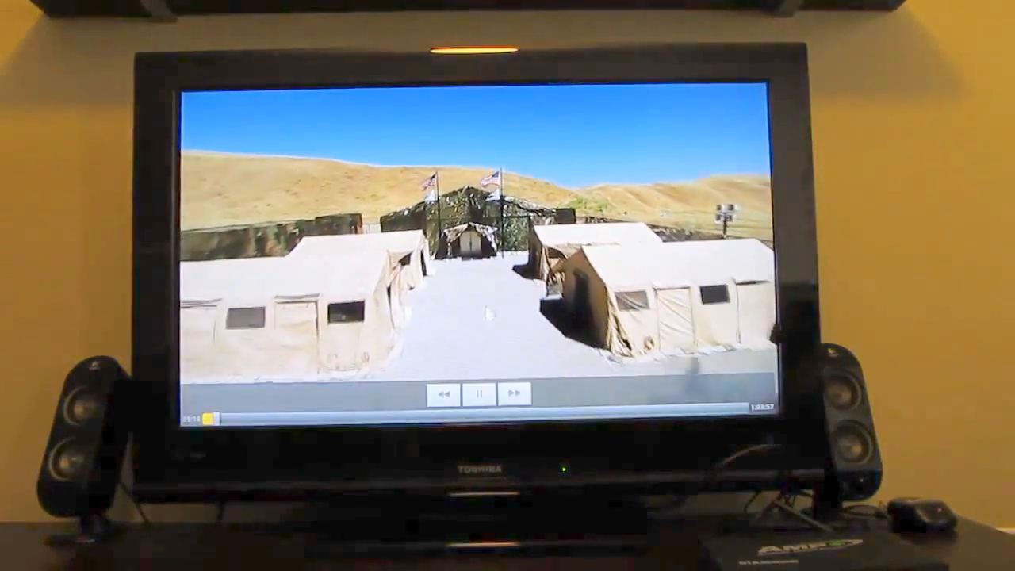
click(479, 394)
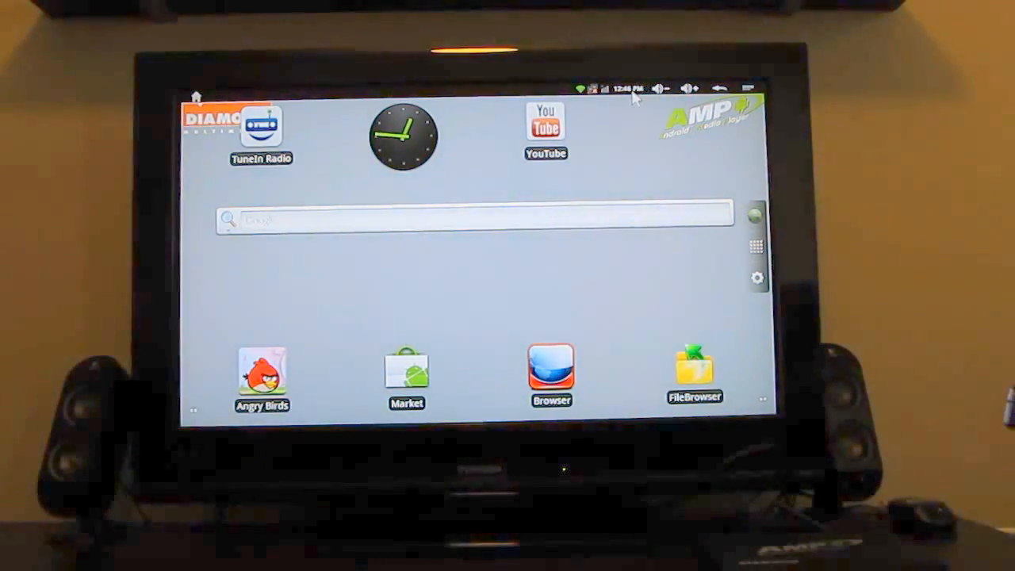
mouse_move(618, 162)
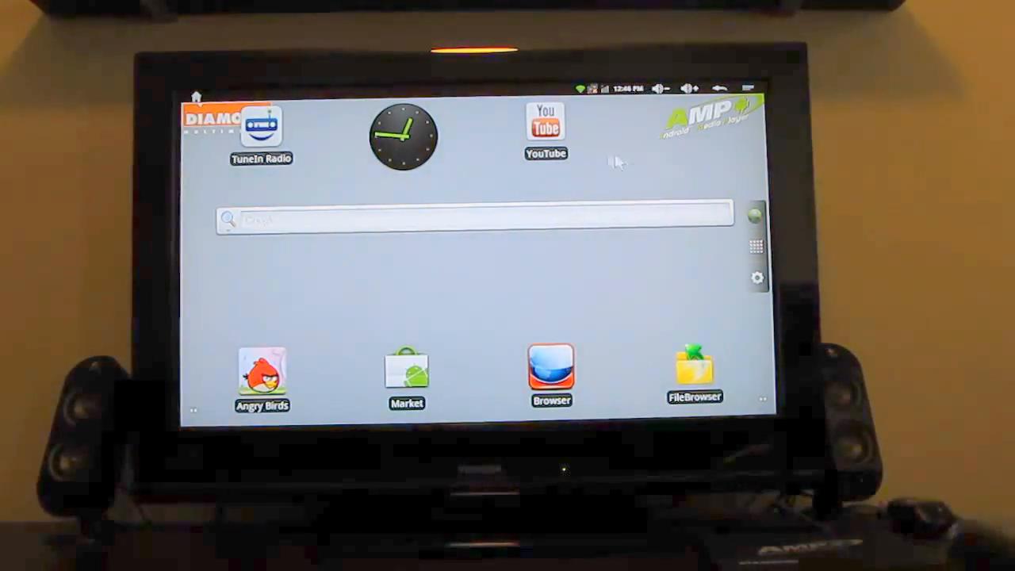
mouse_move(760, 257)
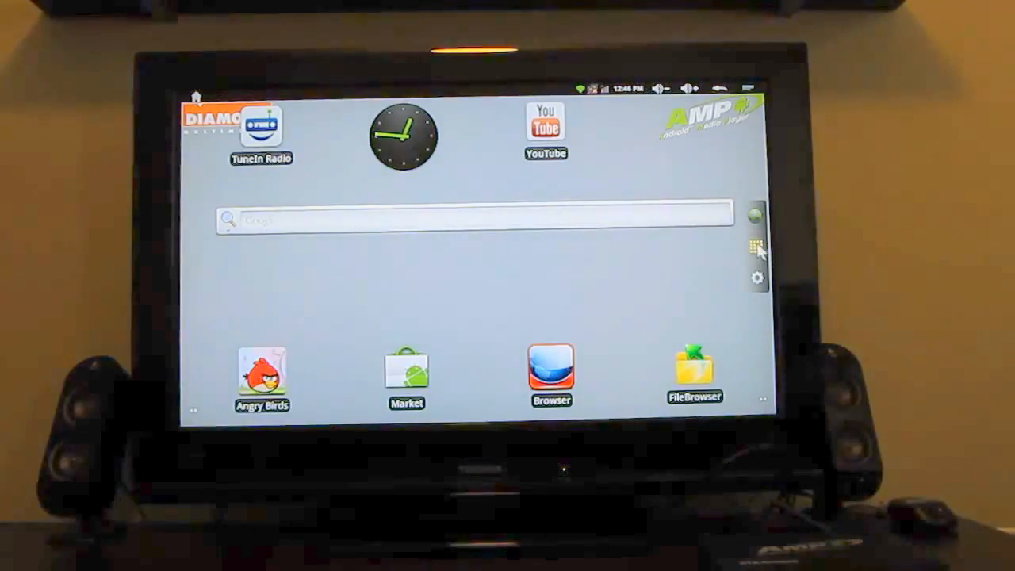
Step: Open the app drawer and scroll the app grid to the end and back to the top
click(755, 246)
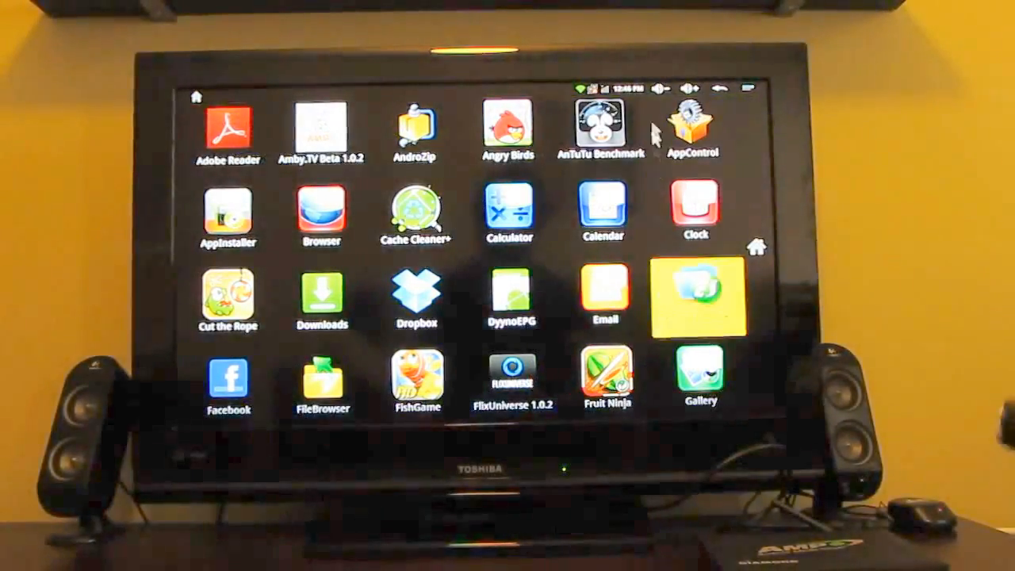
scroll(down, 3)
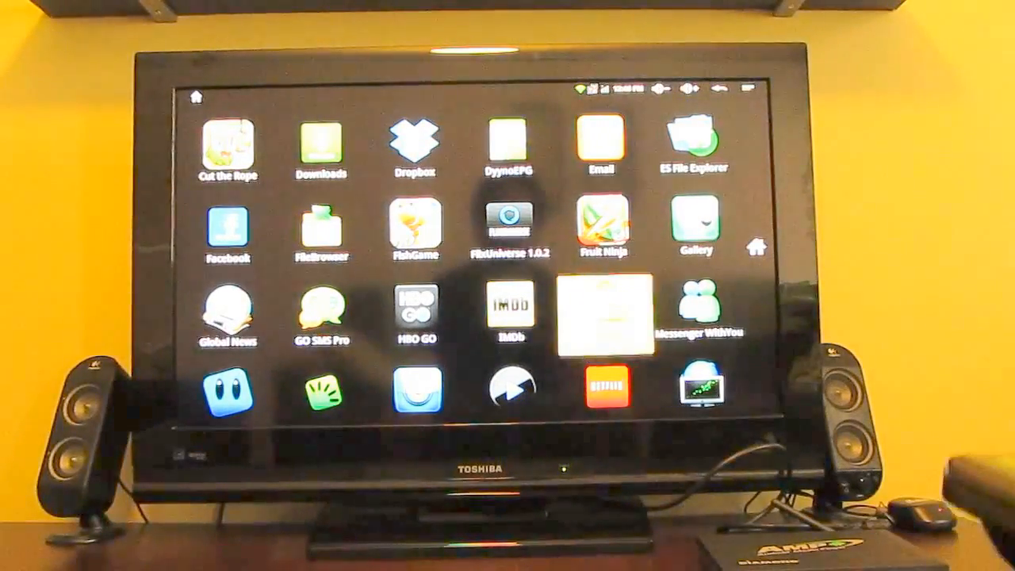
scroll(down, 3)
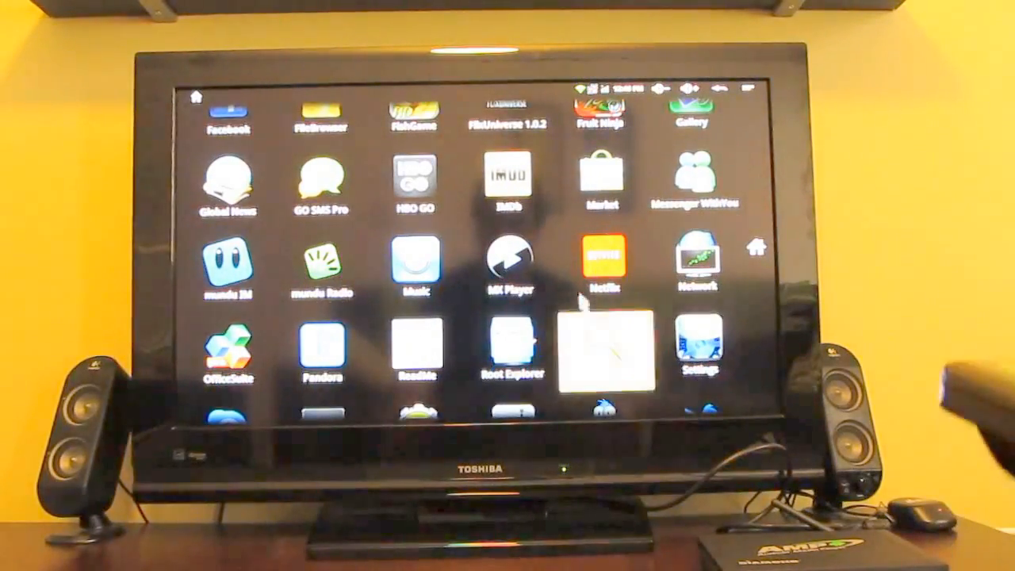
scroll(down, 3)
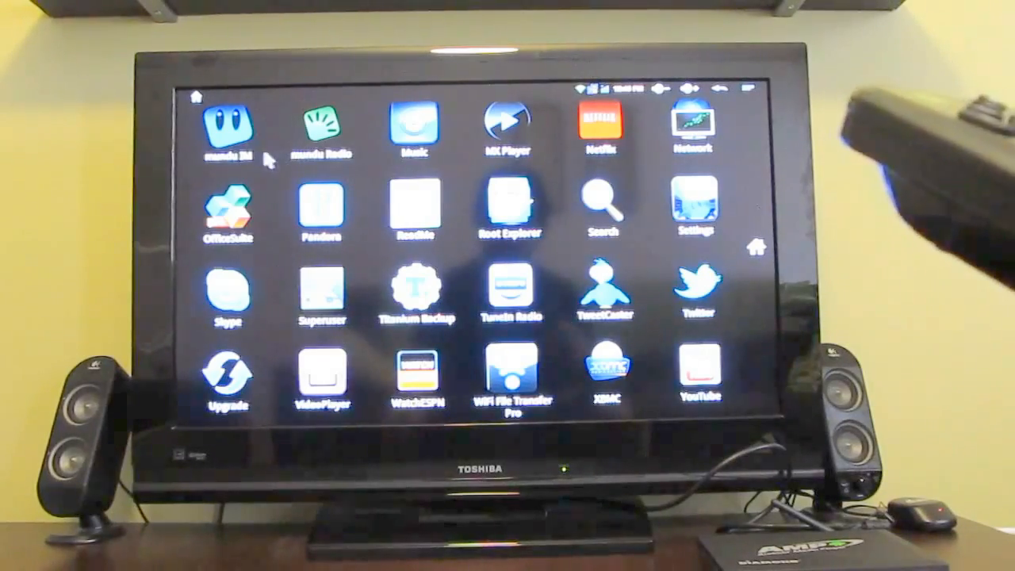
click(603, 205)
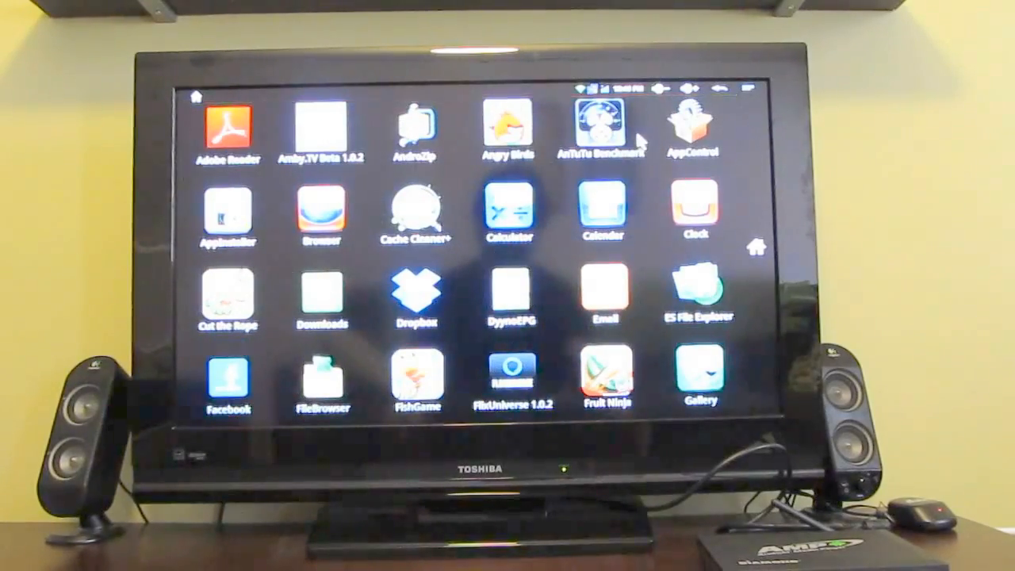
mouse_move(452, 139)
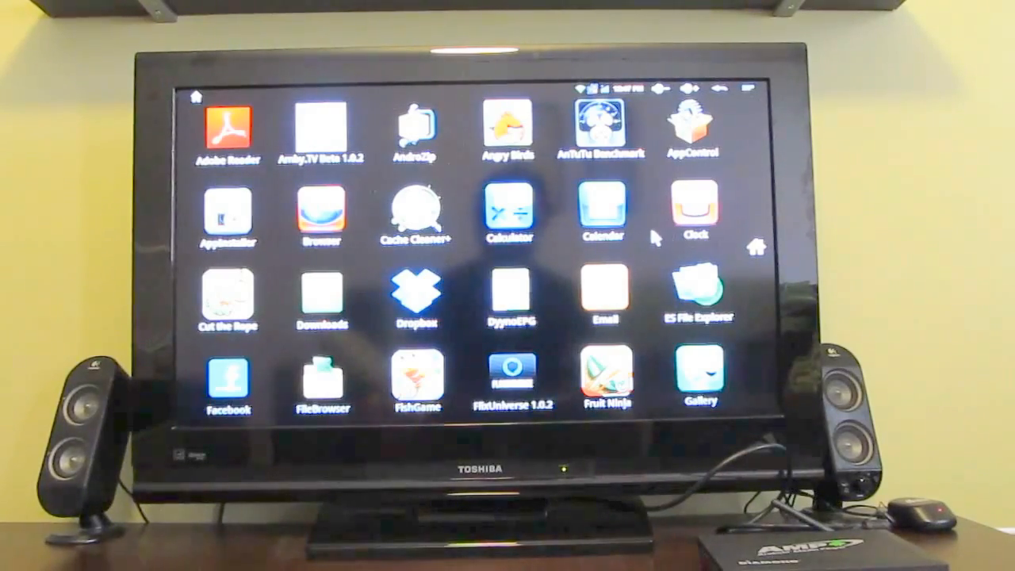
mouse_move(190, 104)
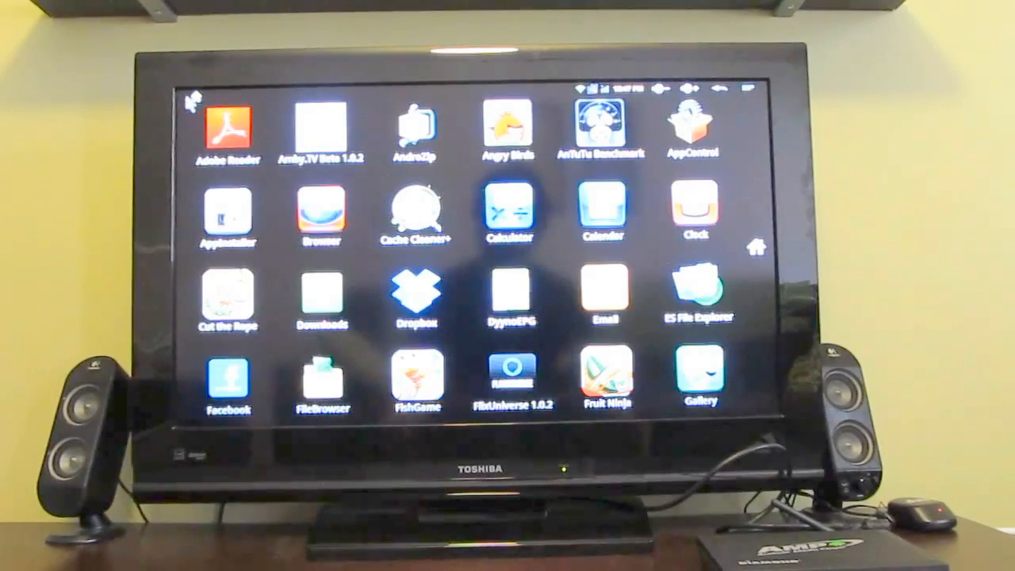